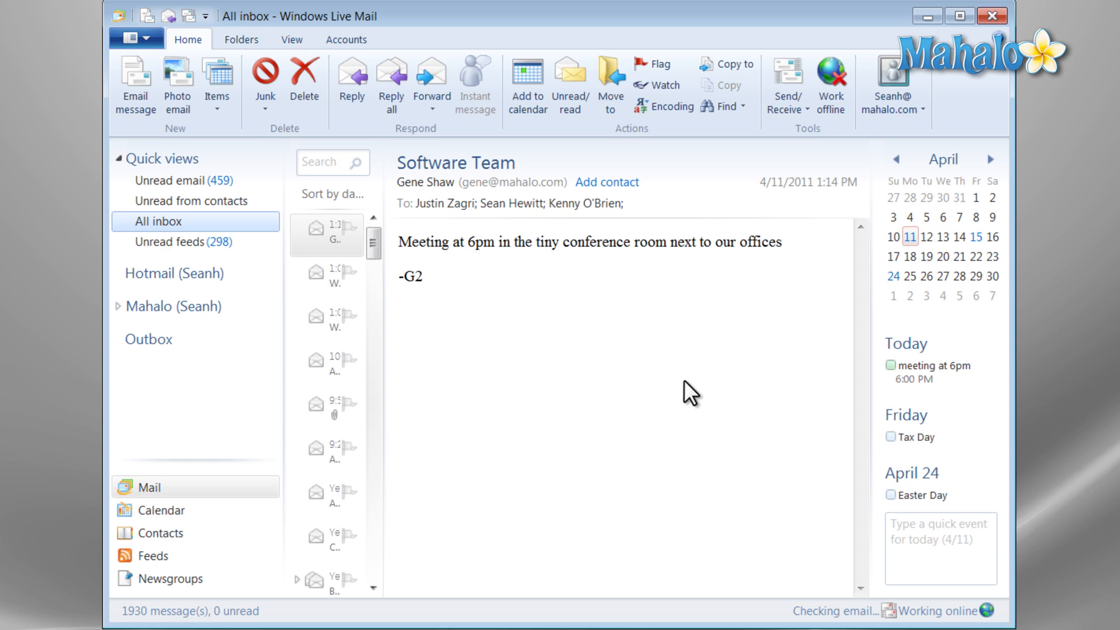
mouse_move(365, 625)
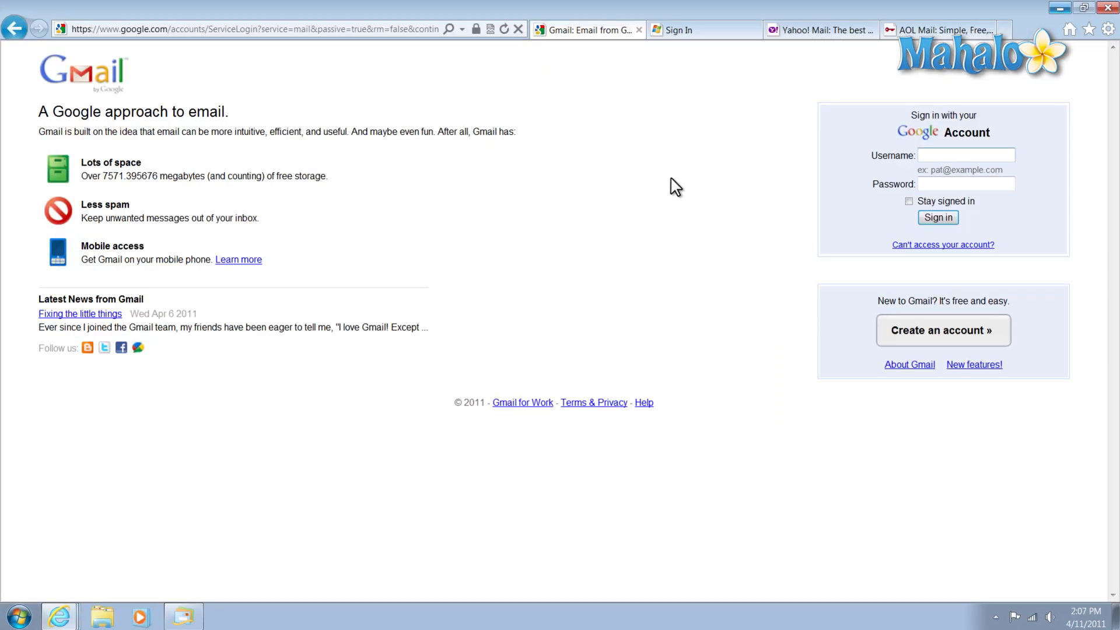
- Switch between the Hotmail and AOL Mail sign-in tabs, then return to Windows Live Mail
click(702, 31)
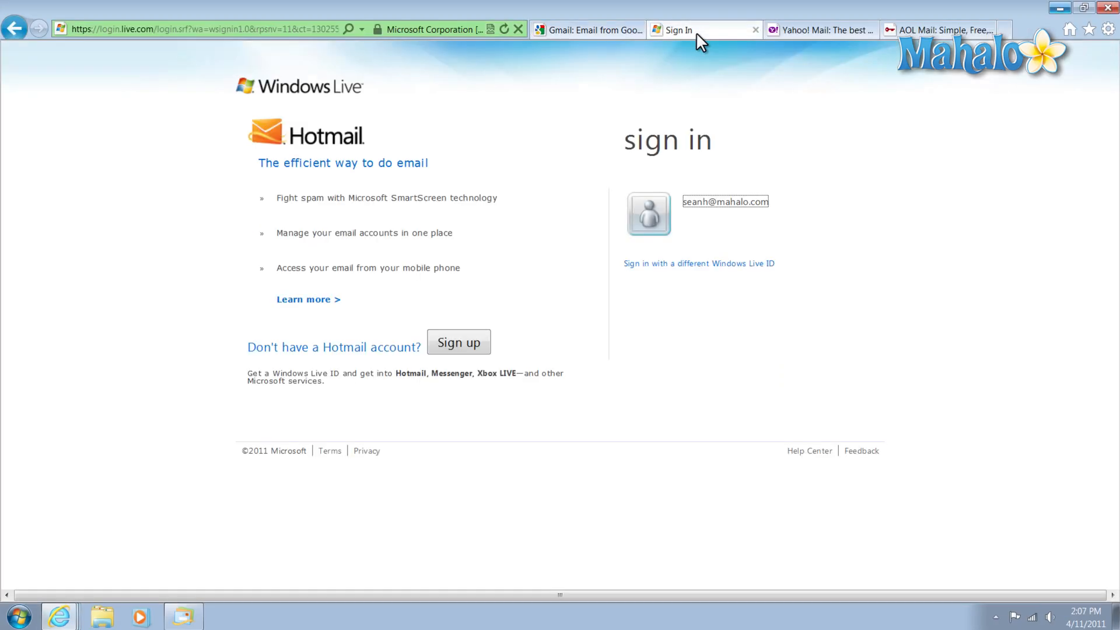
click(929, 31)
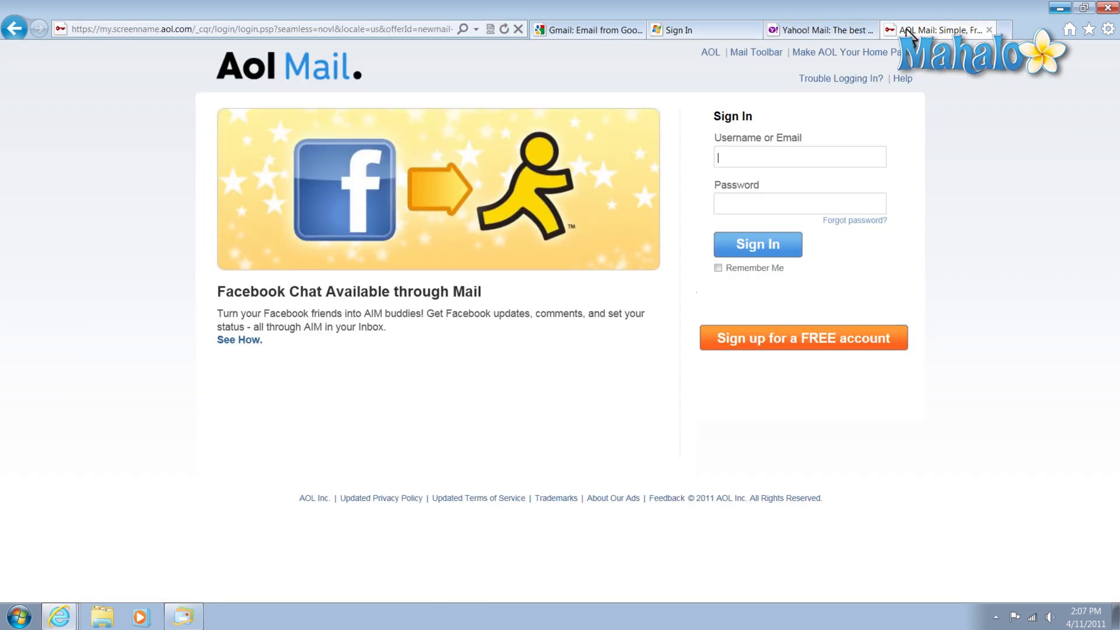
click(585, 30)
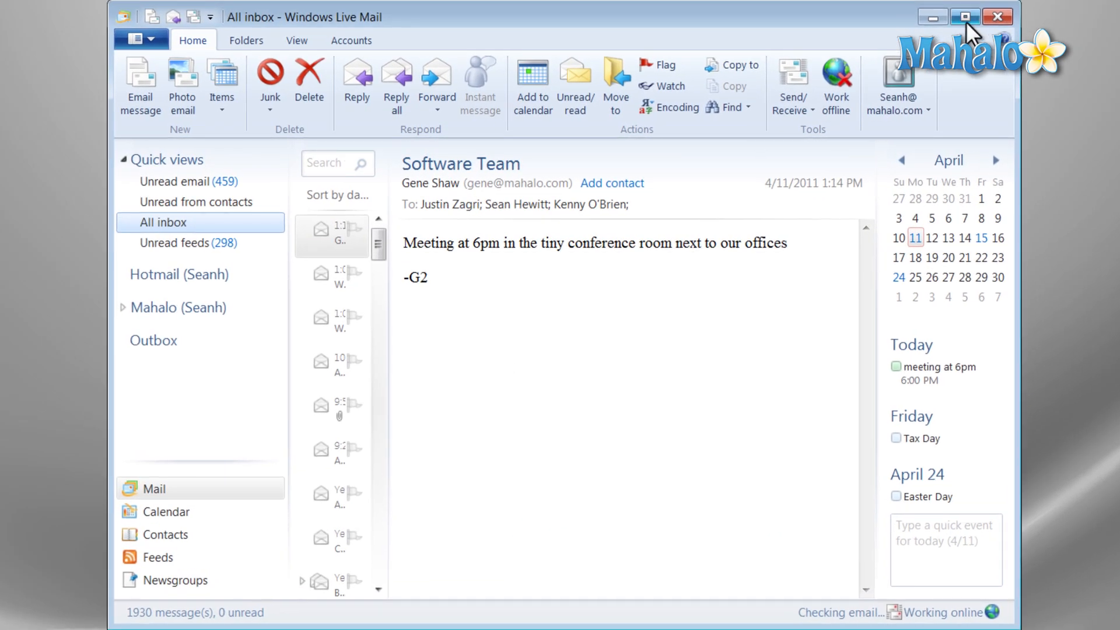
- Maximize the Windows Live Mail window so the inbox fills the screen
click(965, 16)
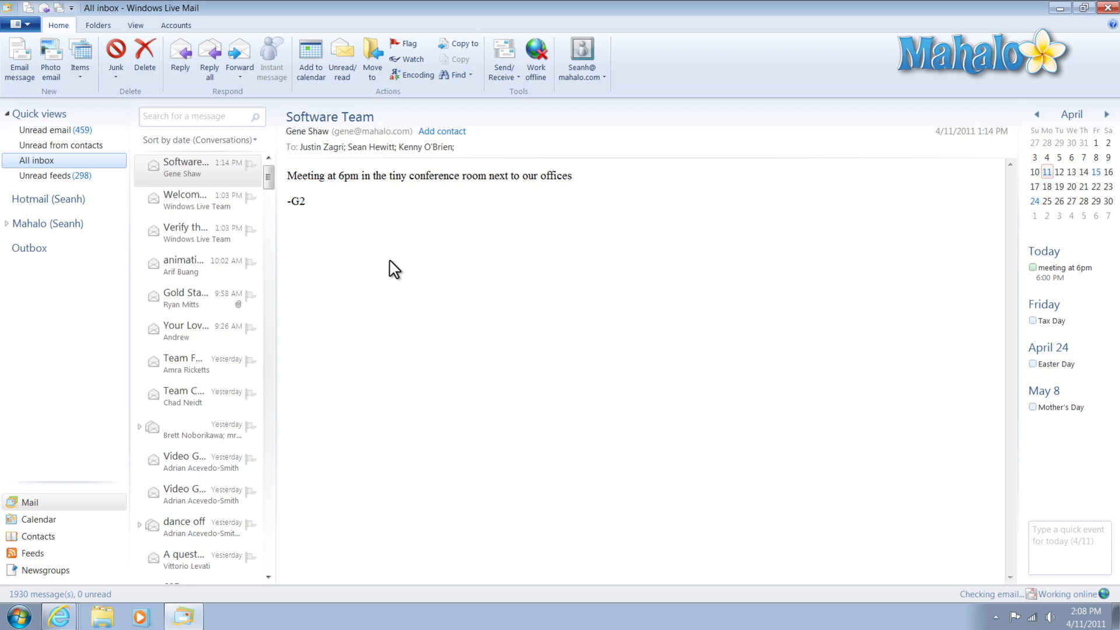
mouse_move(384, 265)
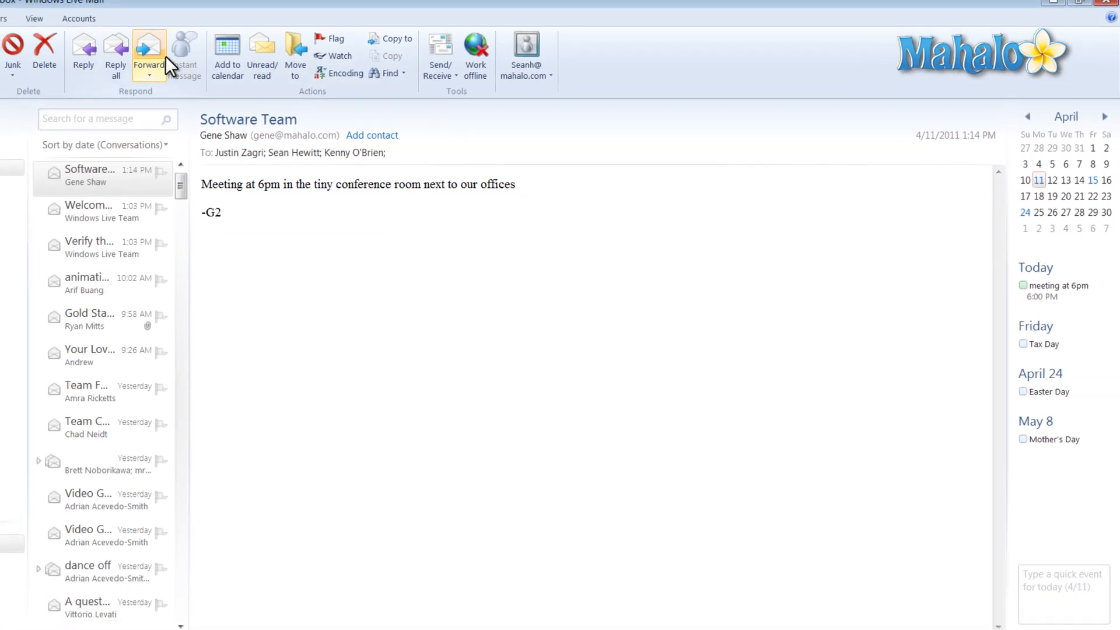
- Show the View ribbon's conversation options, then the Accounts ribbon for adding email and newsgroup accounts
click(245, 63)
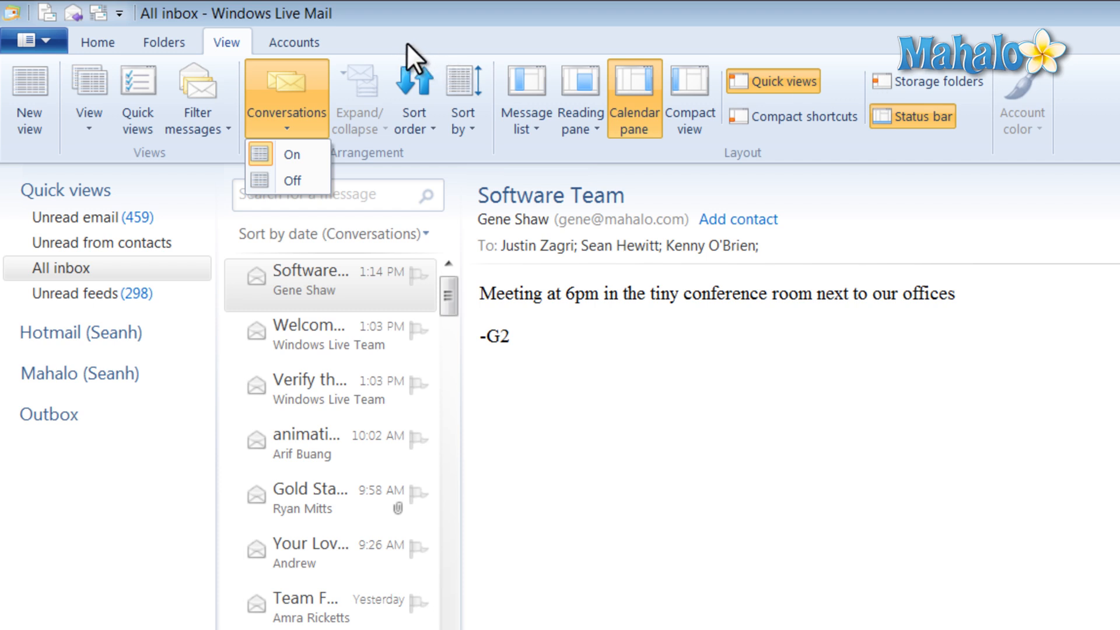
click(294, 42)
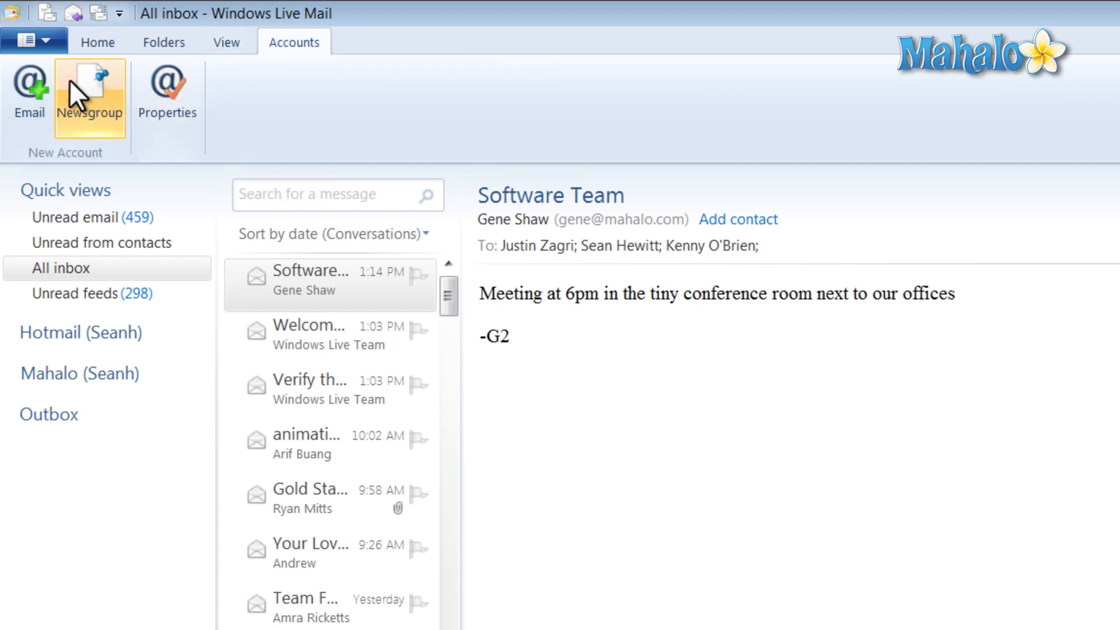
click(29, 93)
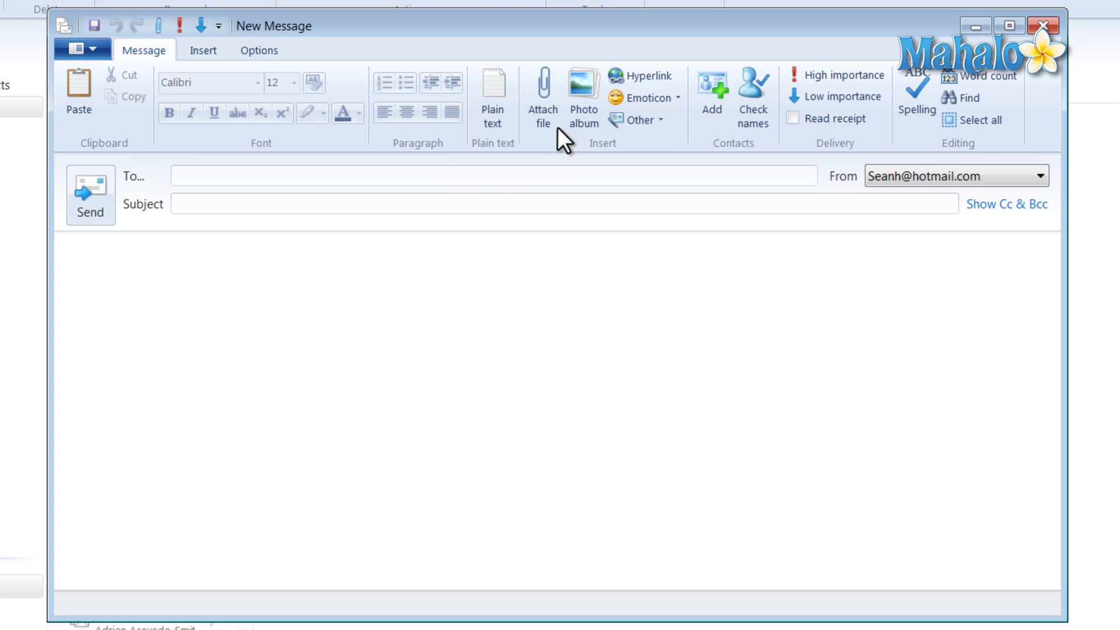
- Start a photo album in the new message, cancel choosing photos, check the Insert options, then close the message unsent
click(583, 96)
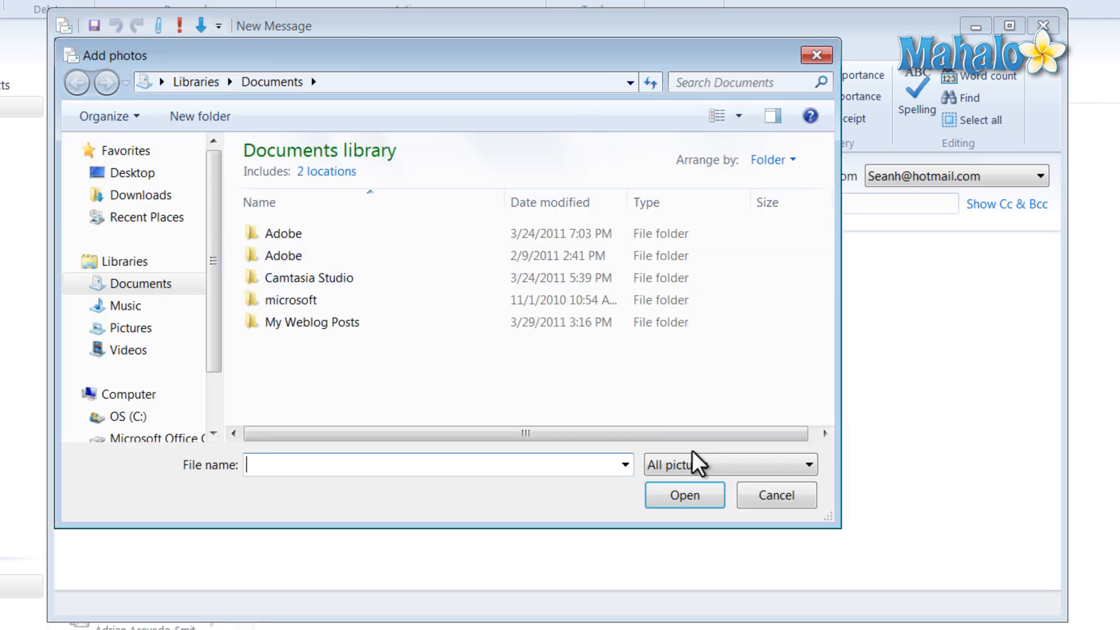
click(774, 495)
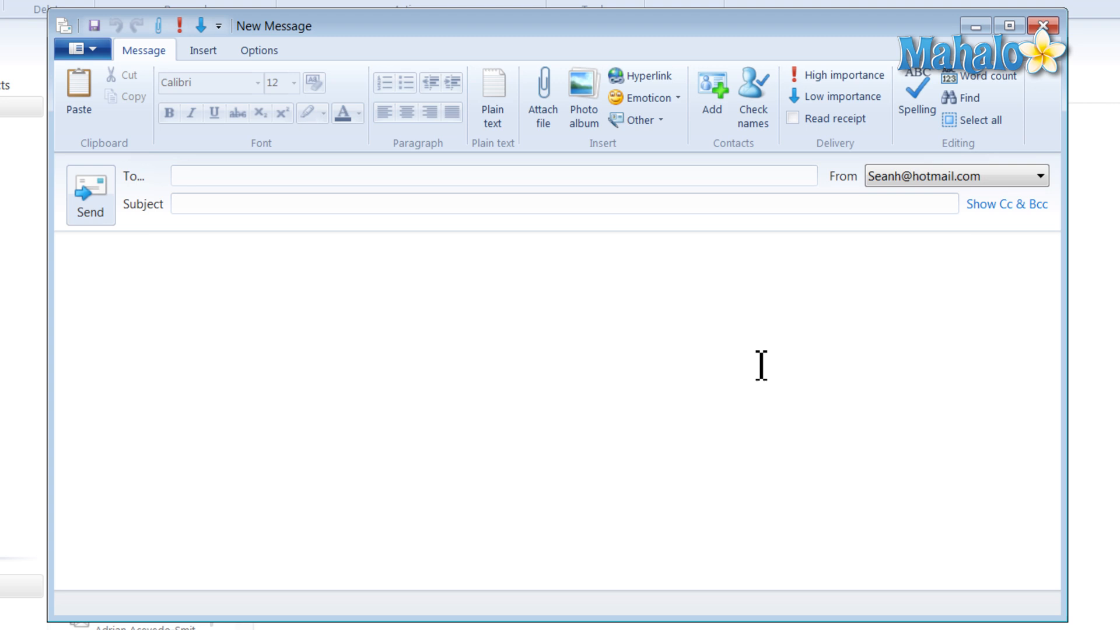
click(203, 50)
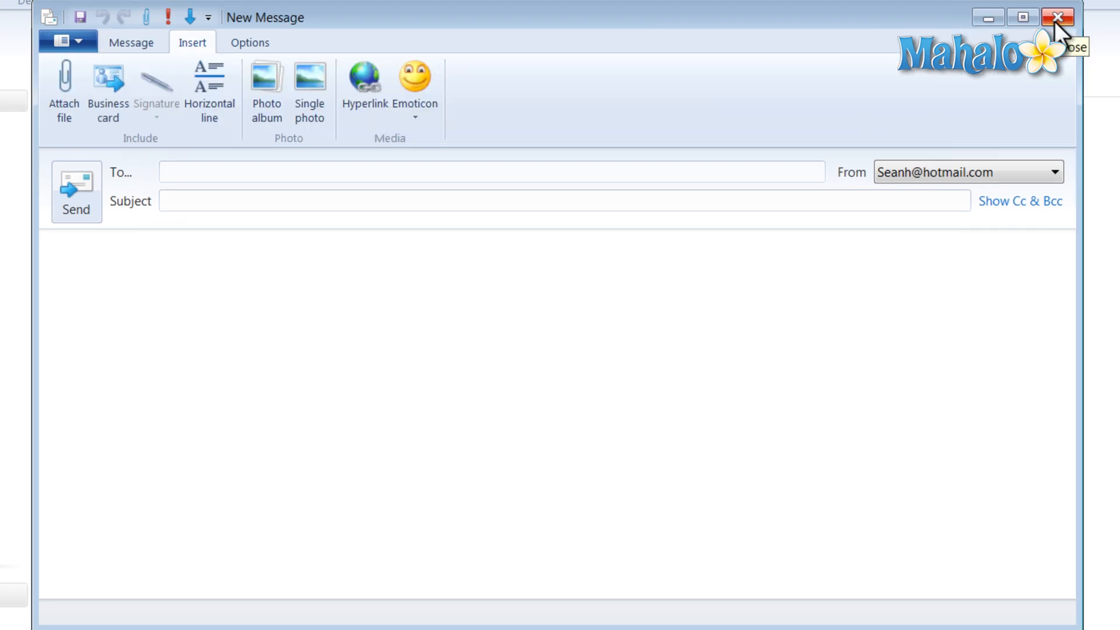
click(1057, 17)
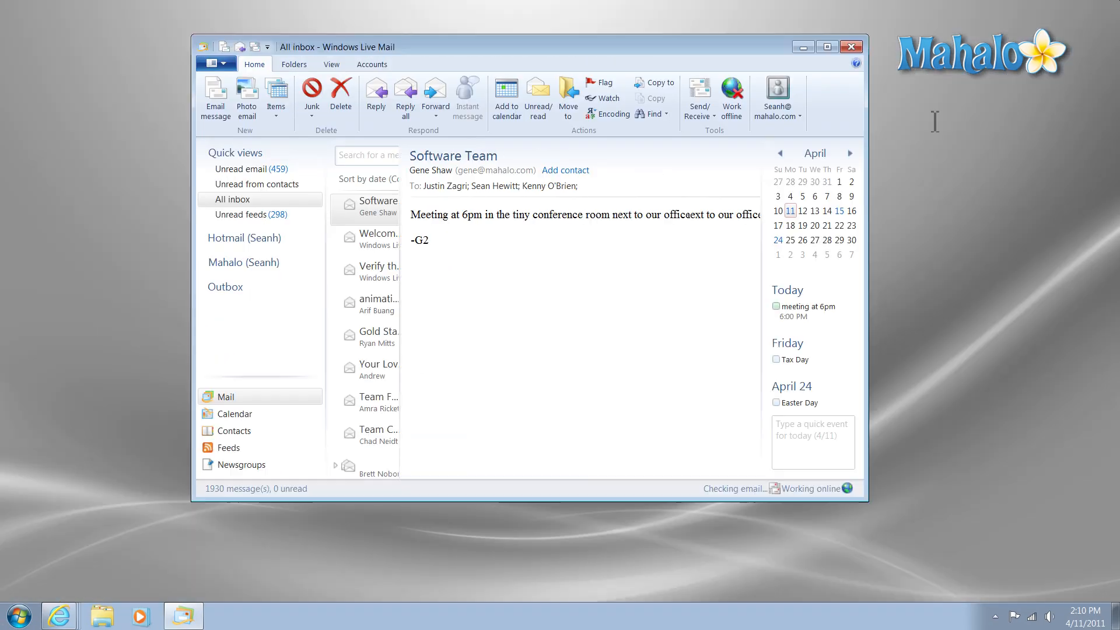